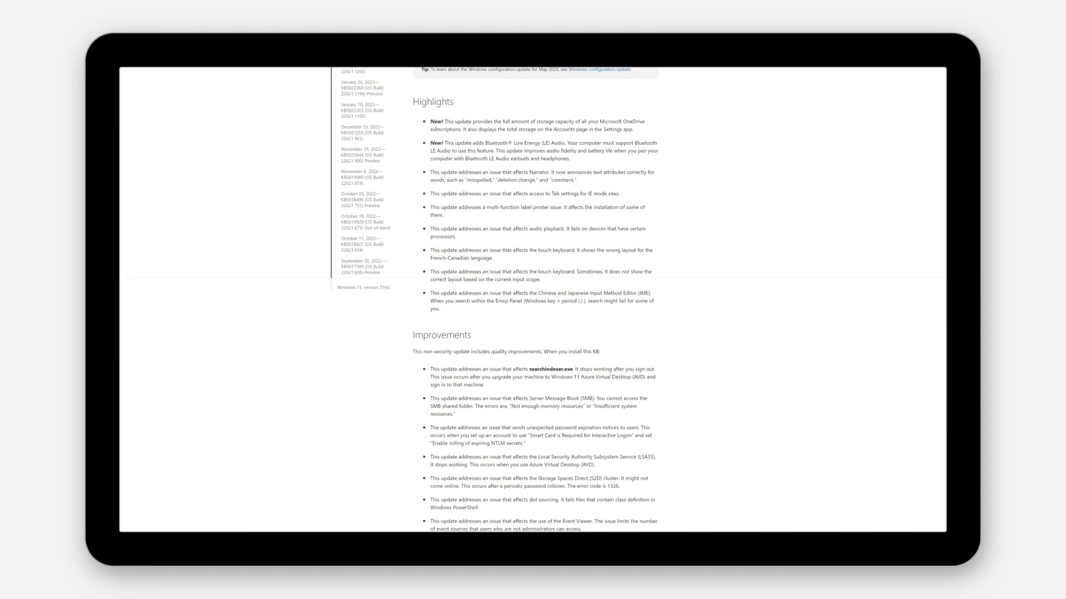
Step: Open the Widgets board from the weather icon on the taskbar
scroll("down", 3)
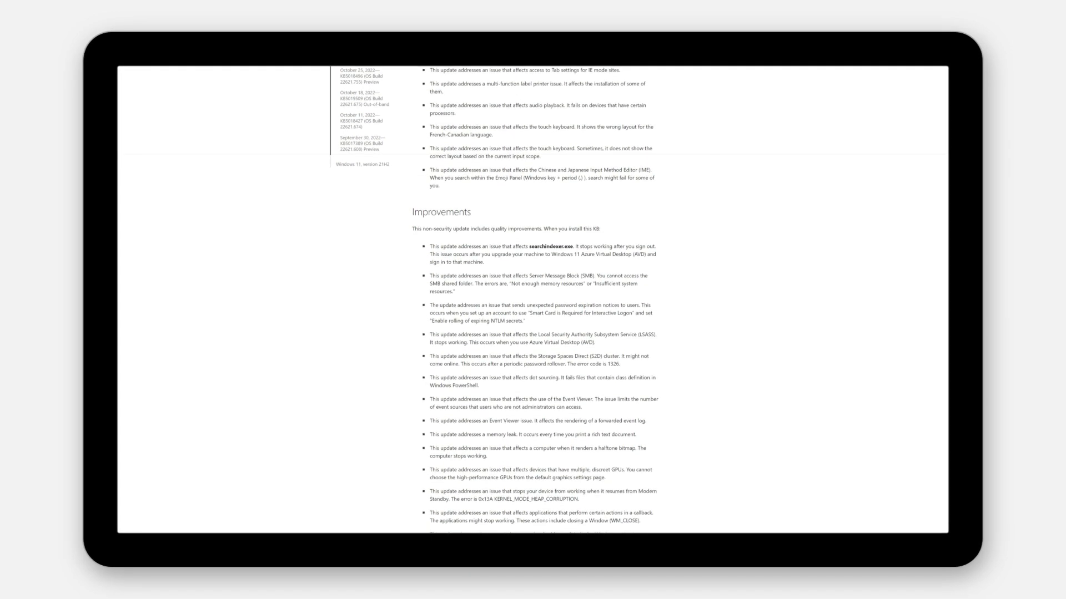
scroll("down", 3)
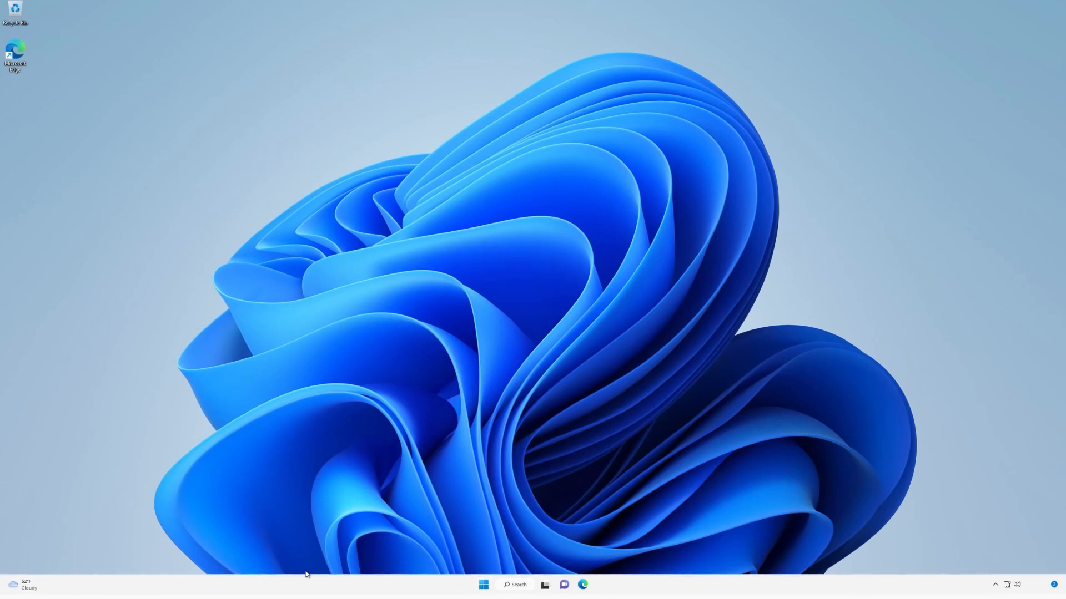
left_click(20, 585)
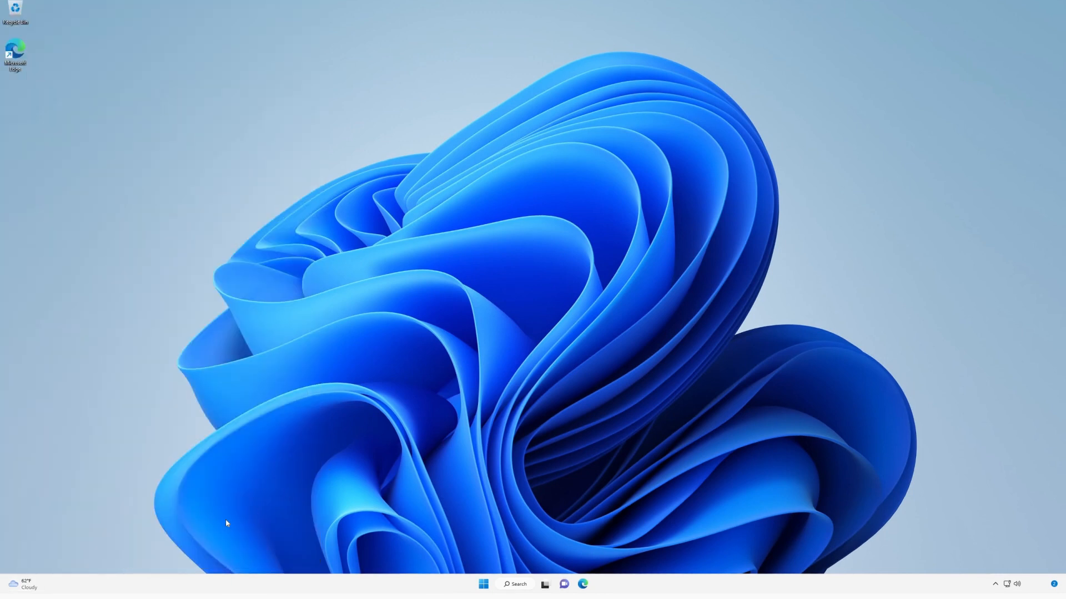
left_click(20, 584)
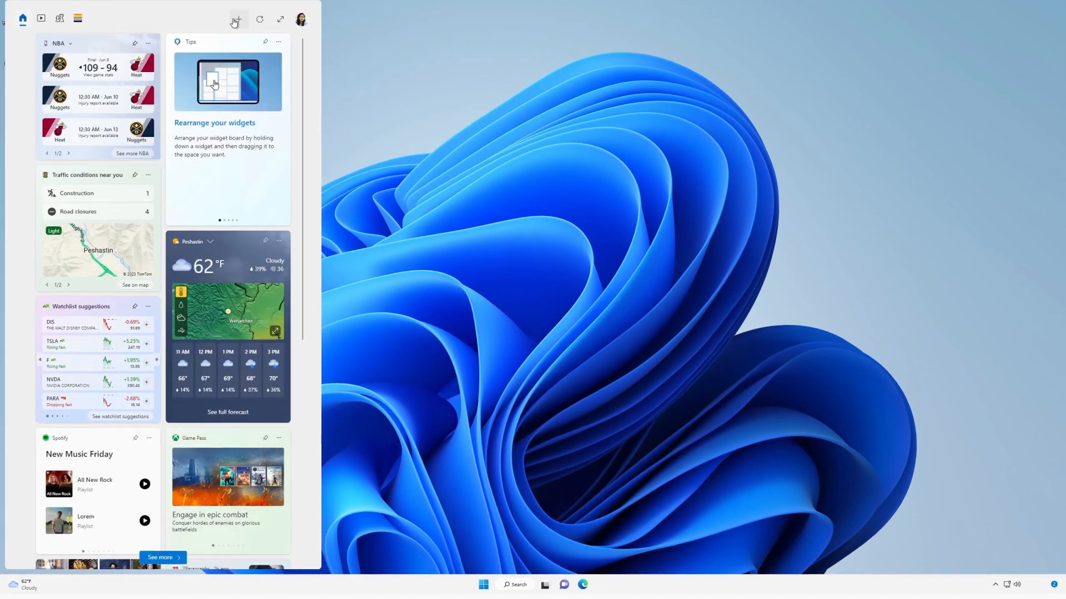
Step: Add the To Do widget to the board and start a new task in it
left_click(238, 19)
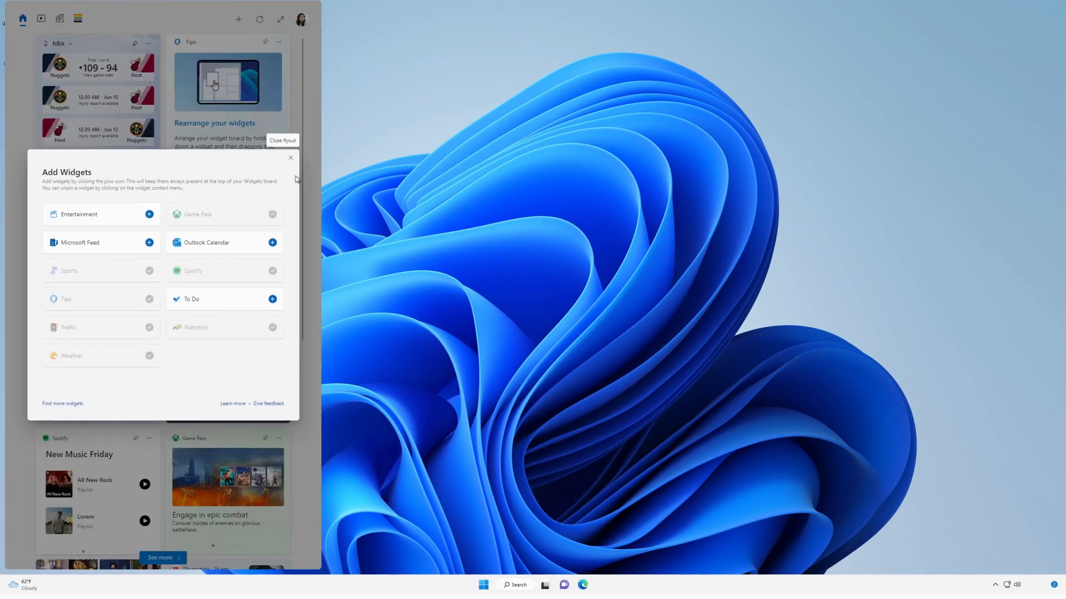
left_click(273, 299)
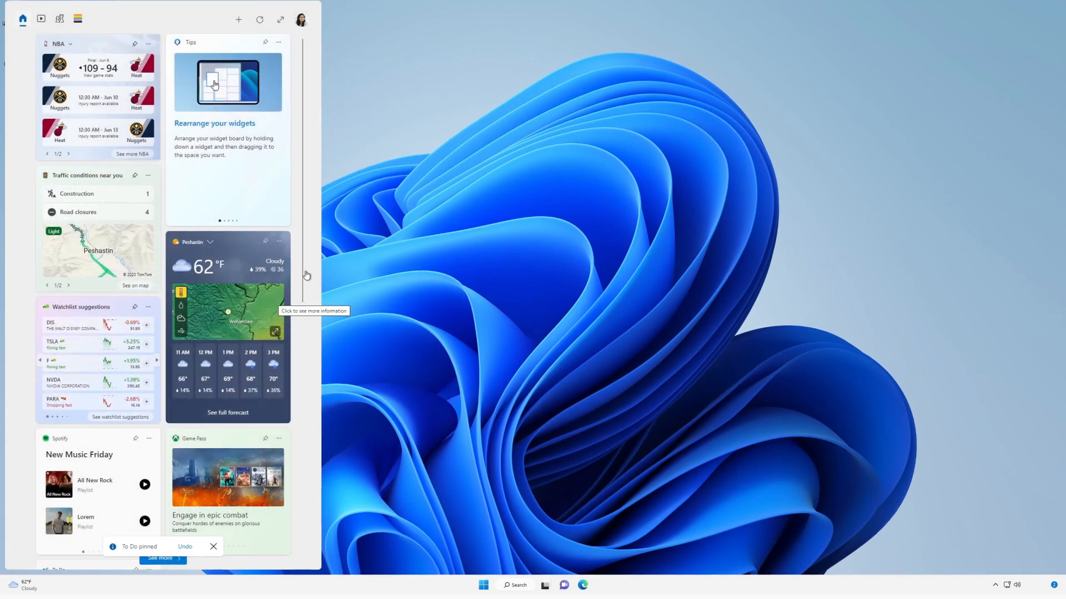
scroll("down", 3)
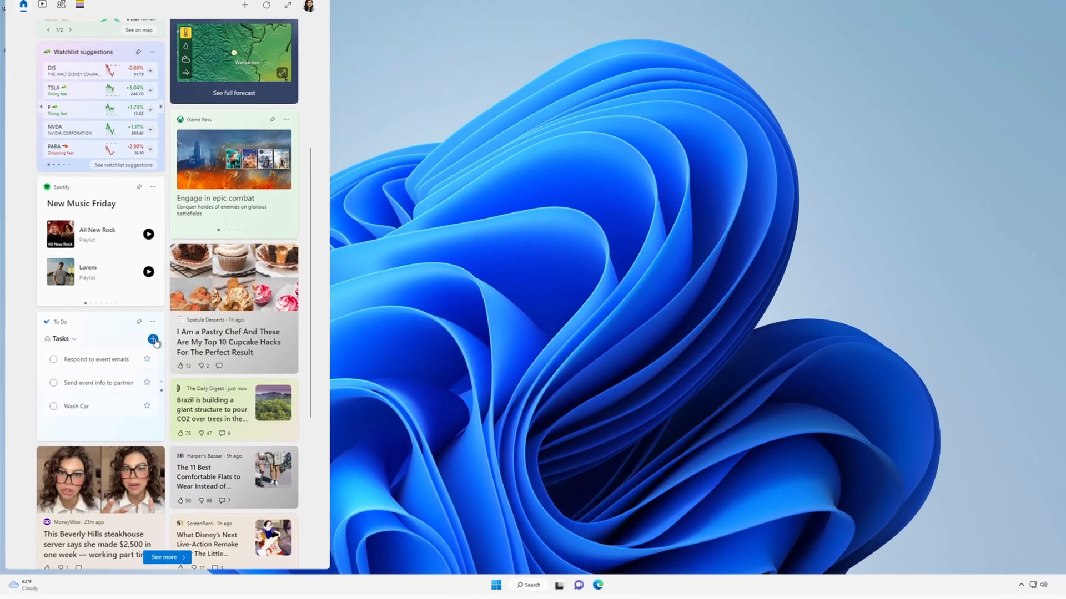
left_click(153, 340)
type("Schedule vet appointmen")
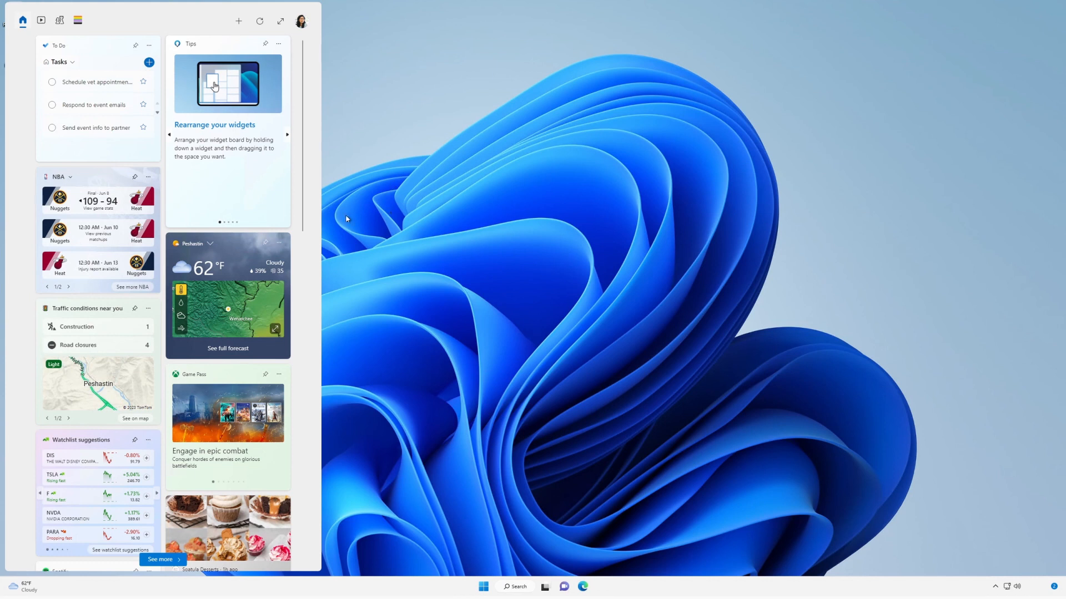
Step: Unpin the Watchlist widget from the board via its options menu
left_click(277, 243)
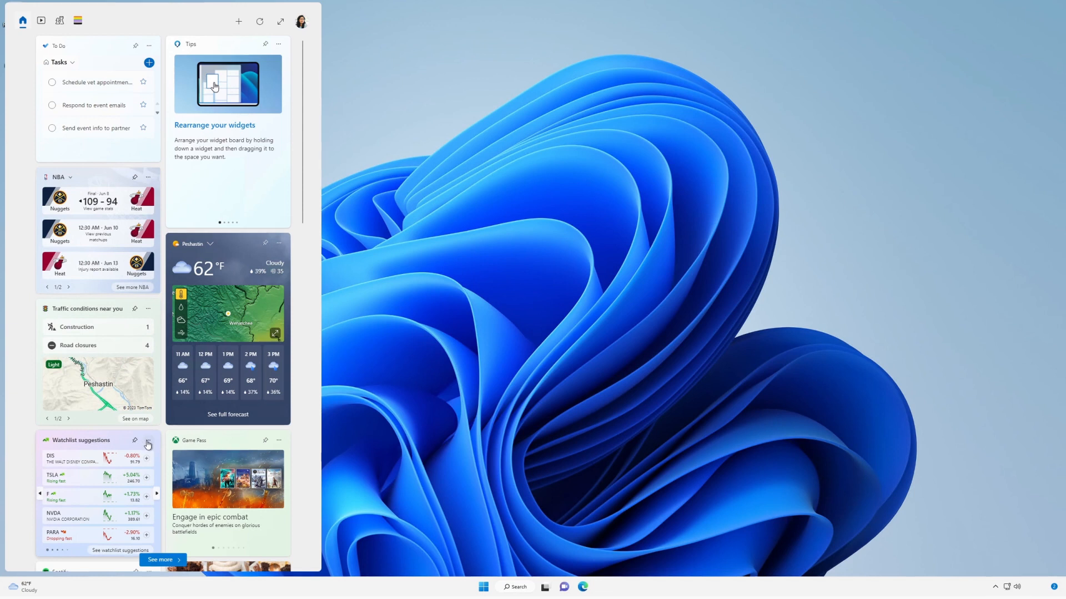
left_click(148, 441)
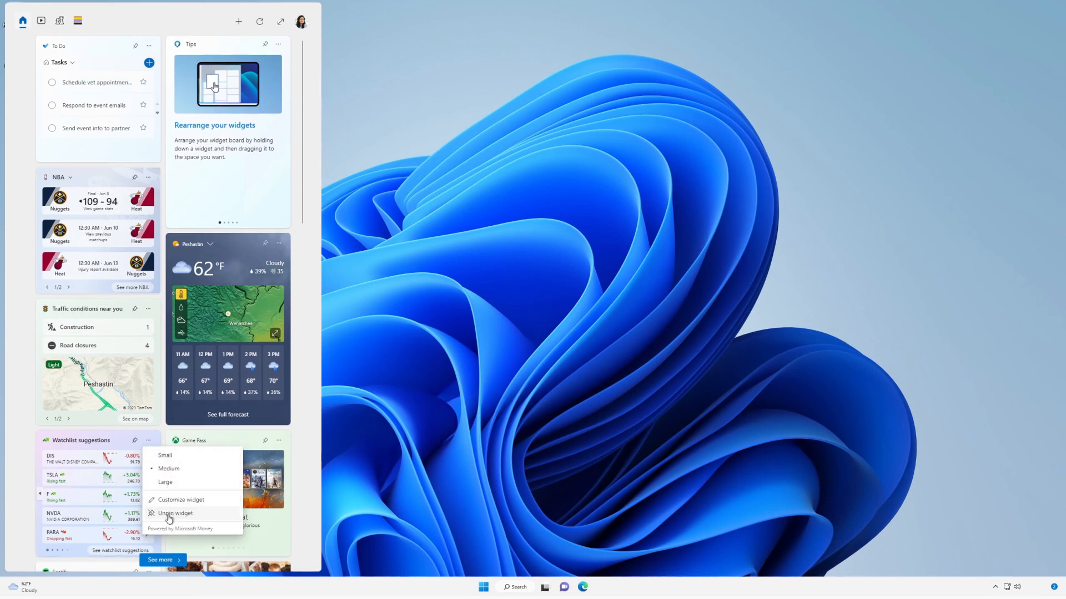
left_click(175, 513)
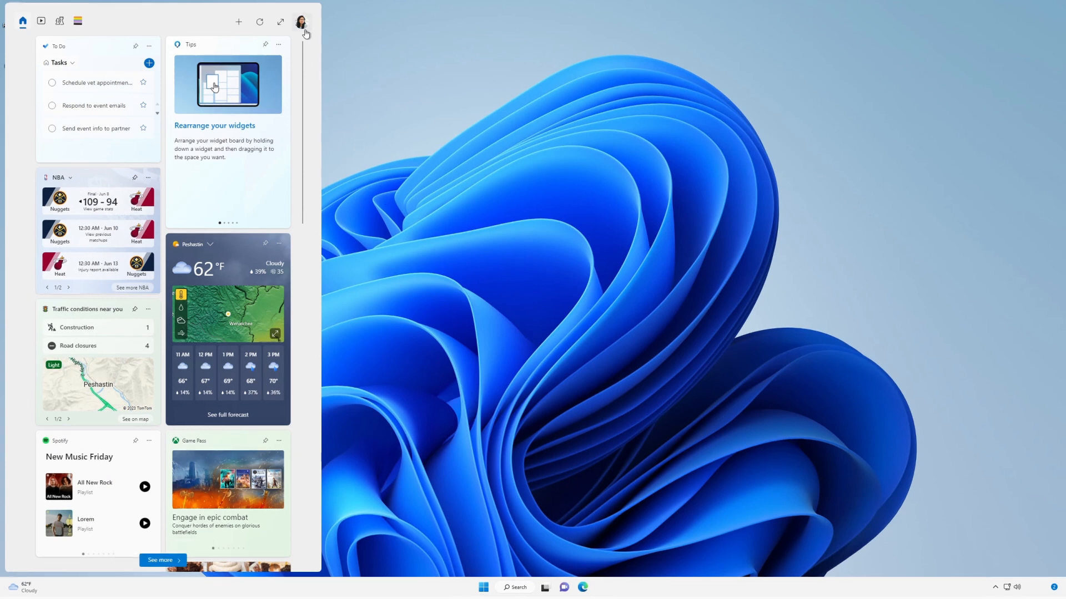
Step: Go from the profile menu to Manage interests, opening Microsoft Start interests in Edge
left_click(301, 22)
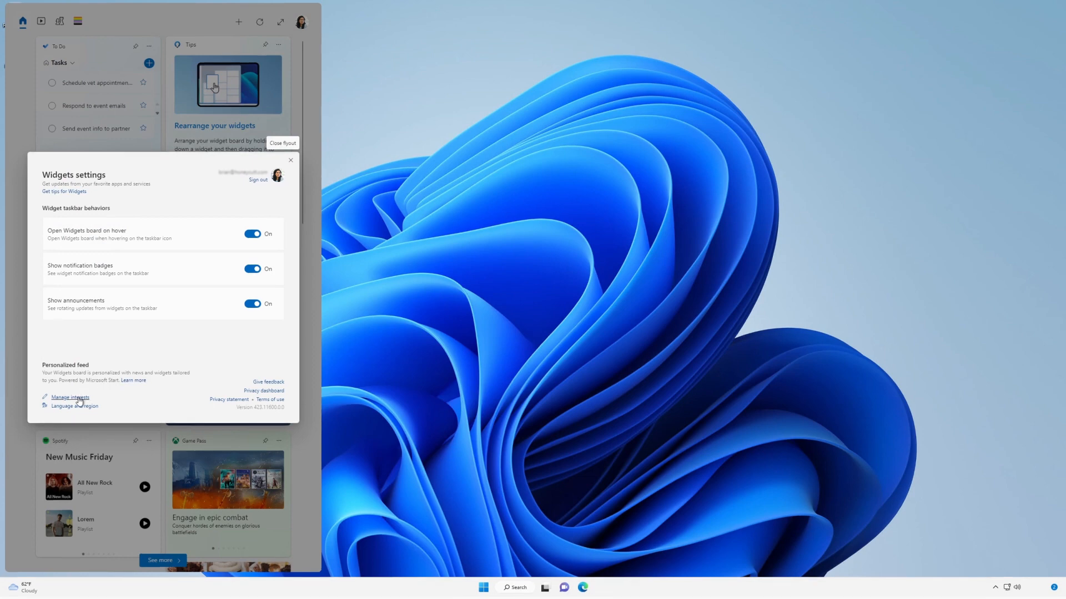
left_click(71, 397)
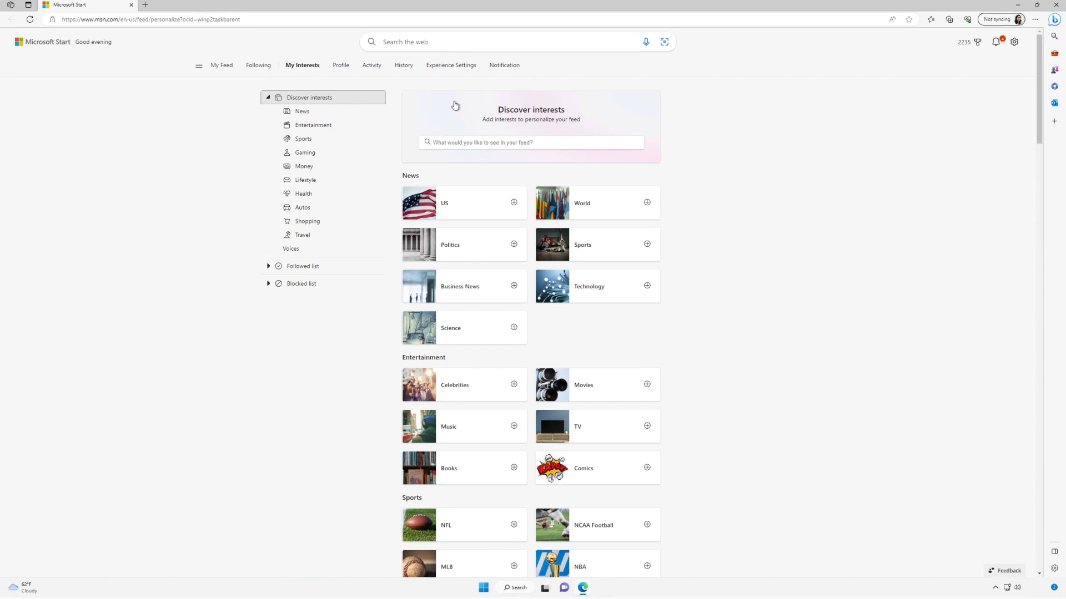
Step: Search 'minecraft' in Discover interests and follow the Minecraft topic
left_click(531, 142)
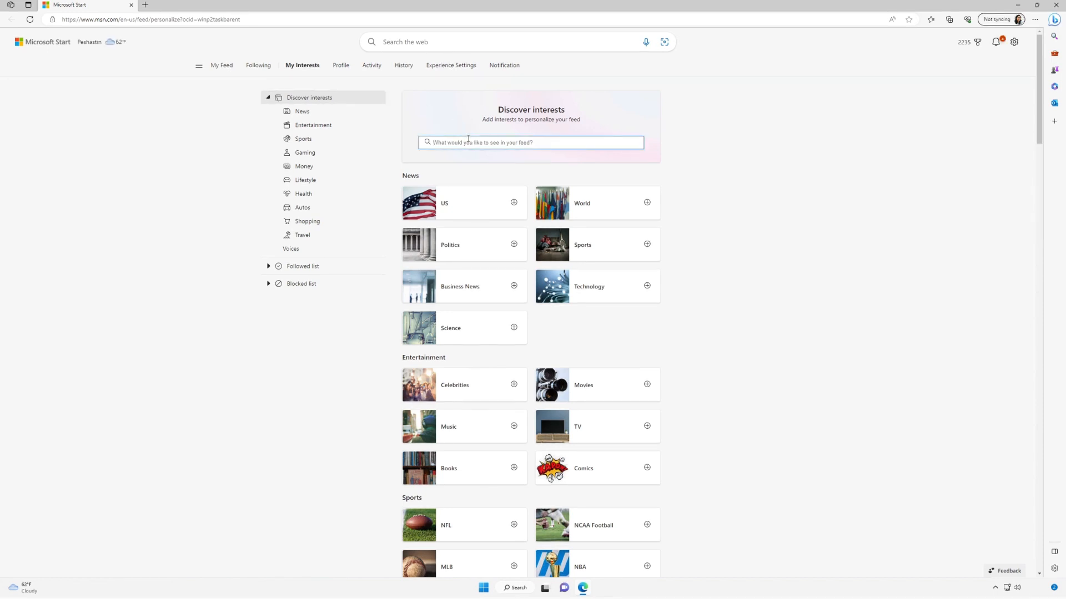
type("minecraft")
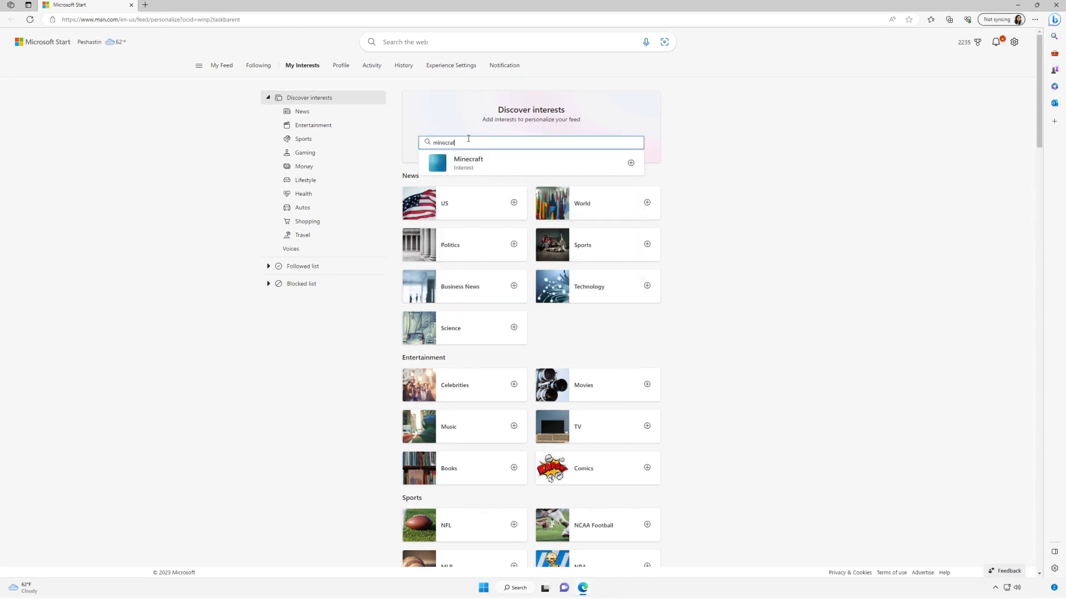
left_click(629, 163)
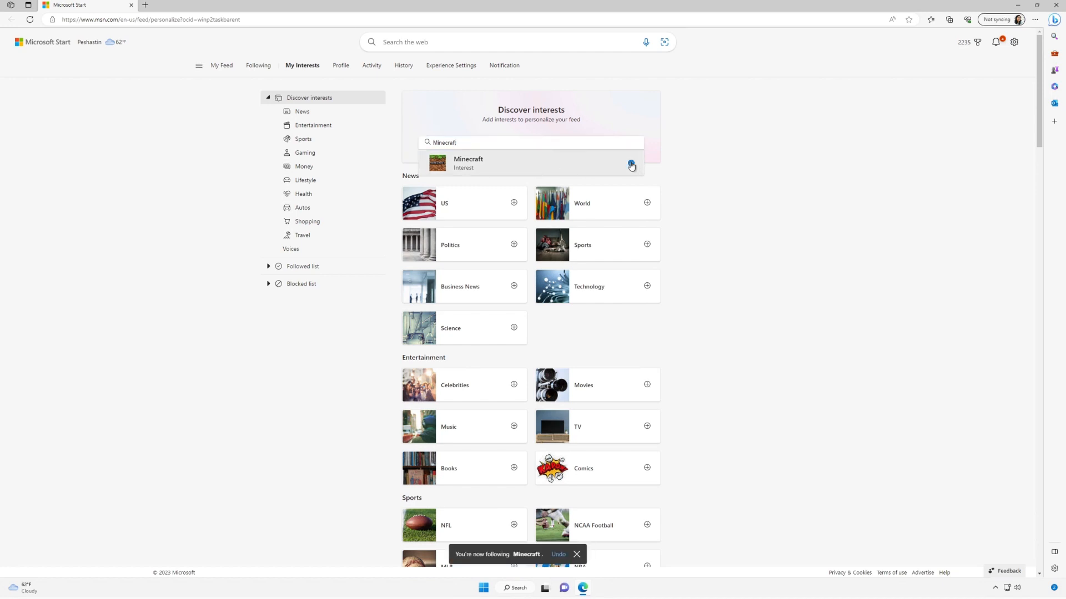
left_click(630, 165)
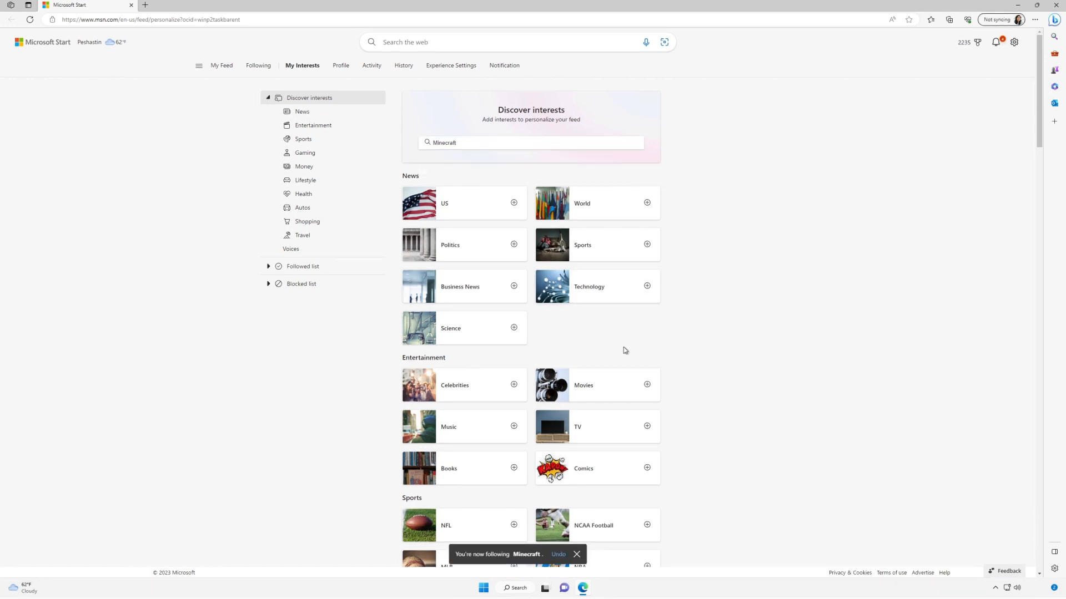
Step: Expand the Followed topics list to confirm Minecraft alongside Movies
left_click(646, 385)
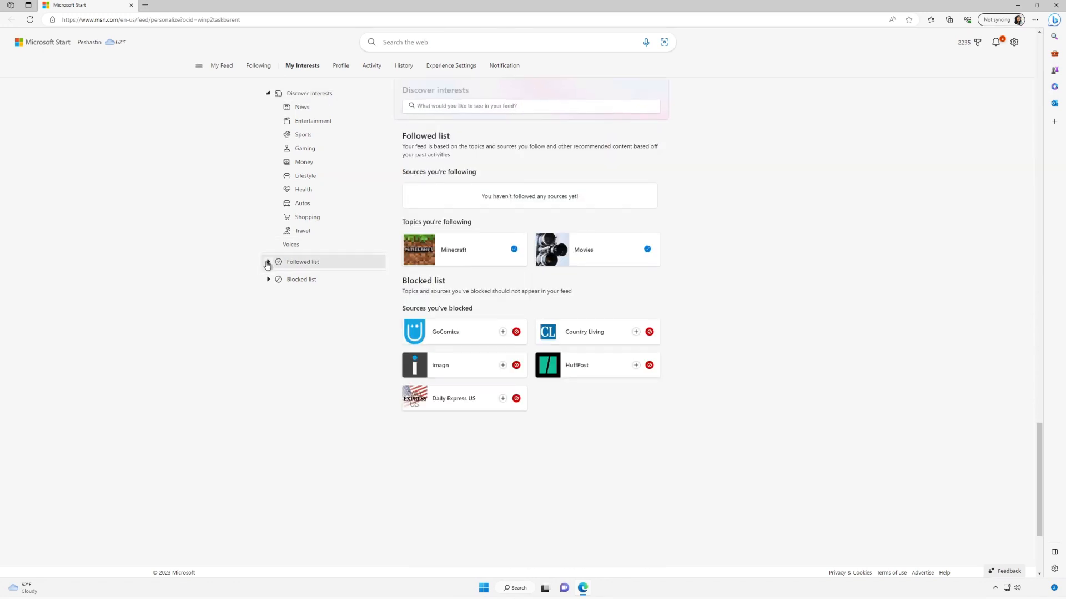
left_click(302, 262)
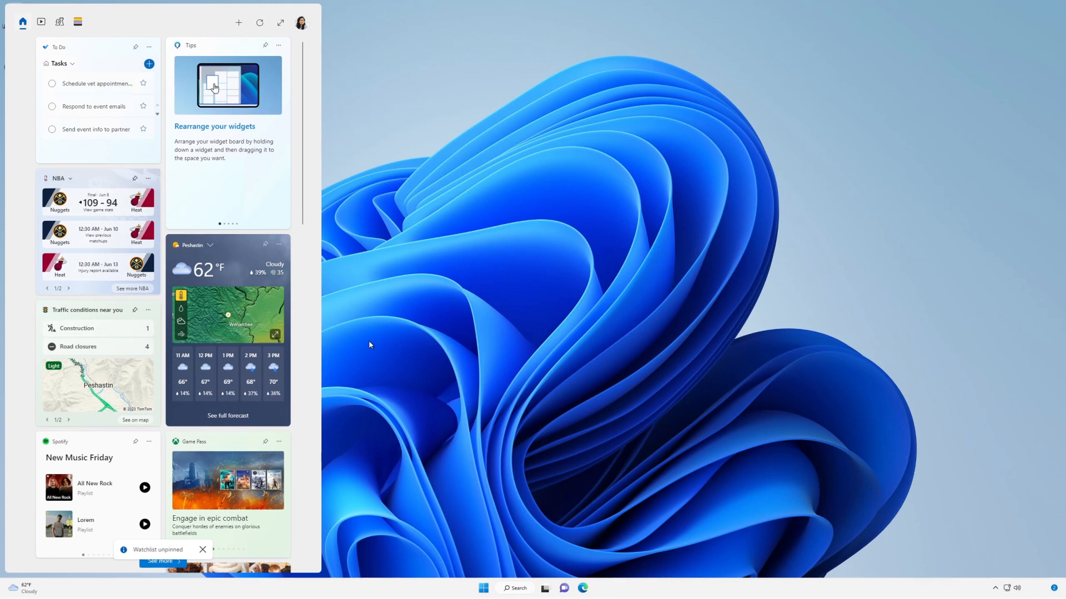
mouse_move(368, 242)
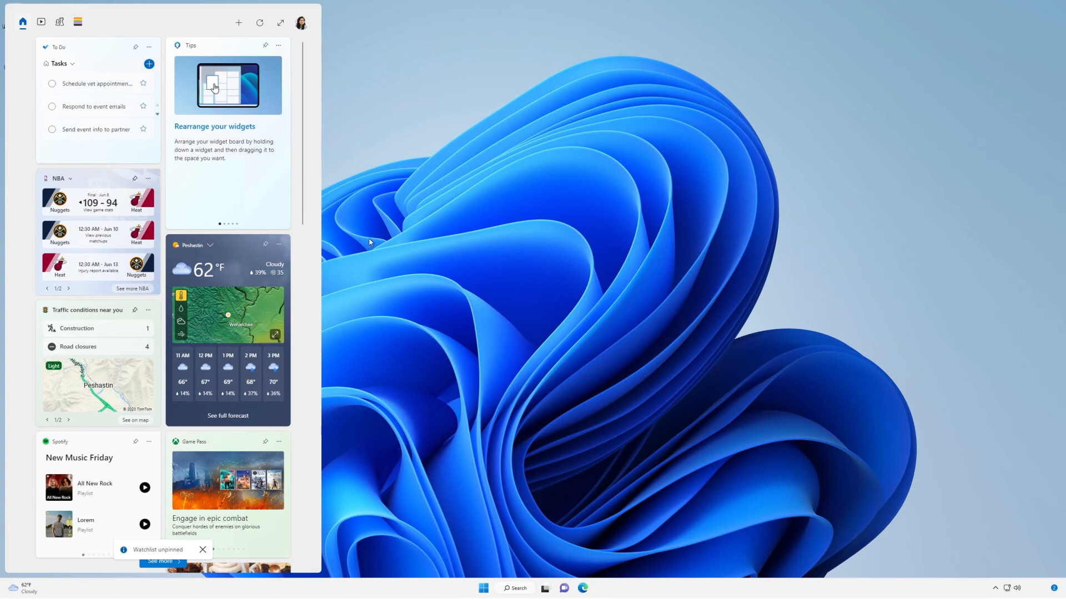
Step: Open the Widgets settings panel from the profile picture
left_click(301, 22)
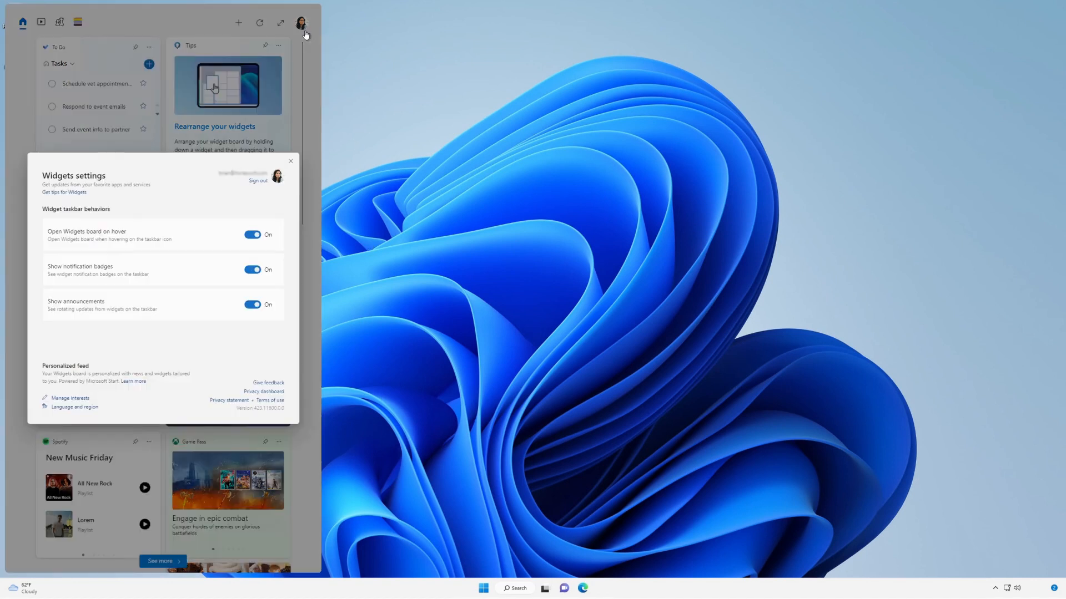